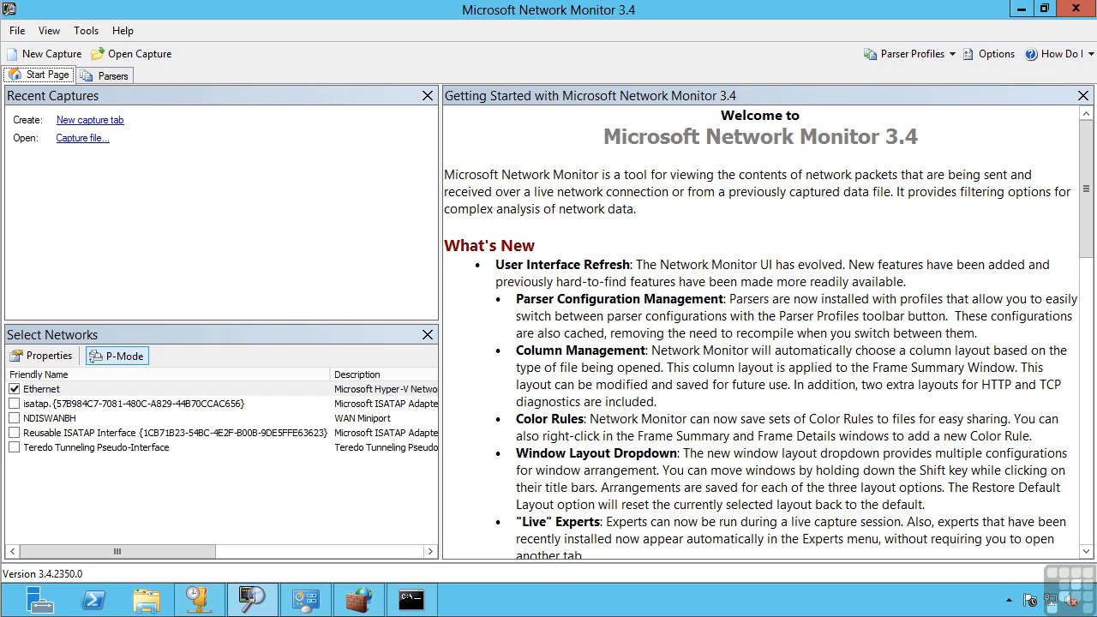
mouse_move(549, 15)
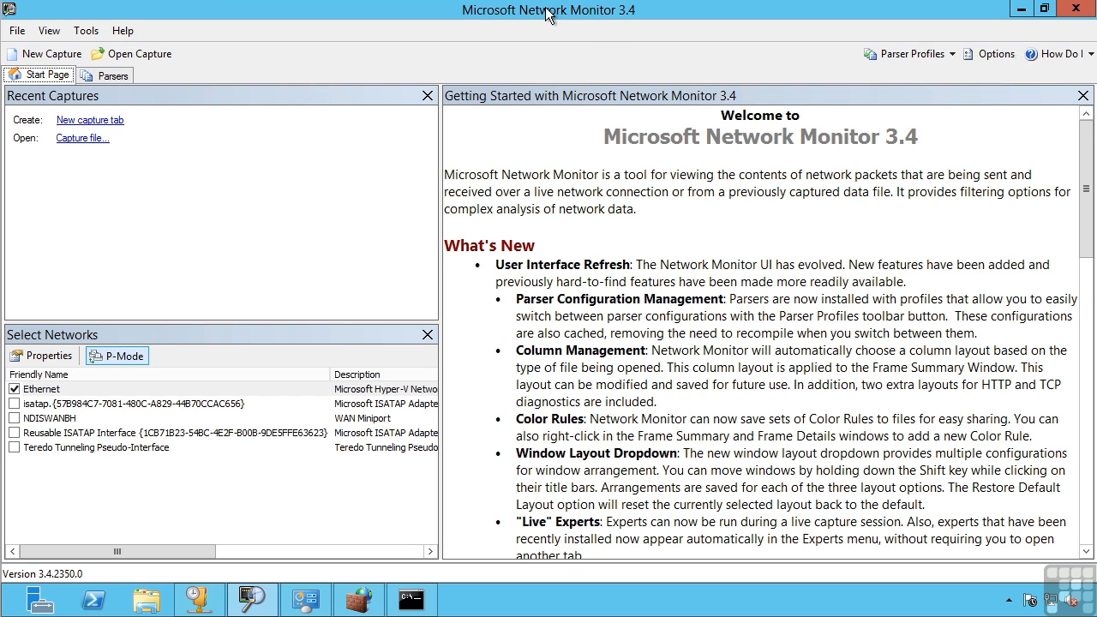
mouse_move(55, 391)
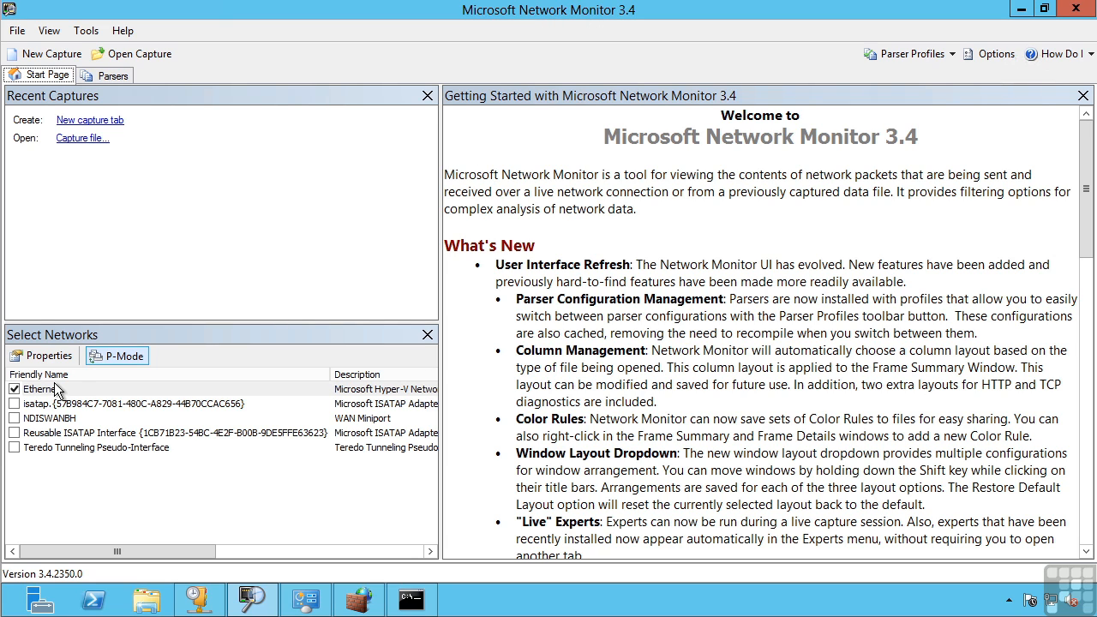
mouse_move(118, 360)
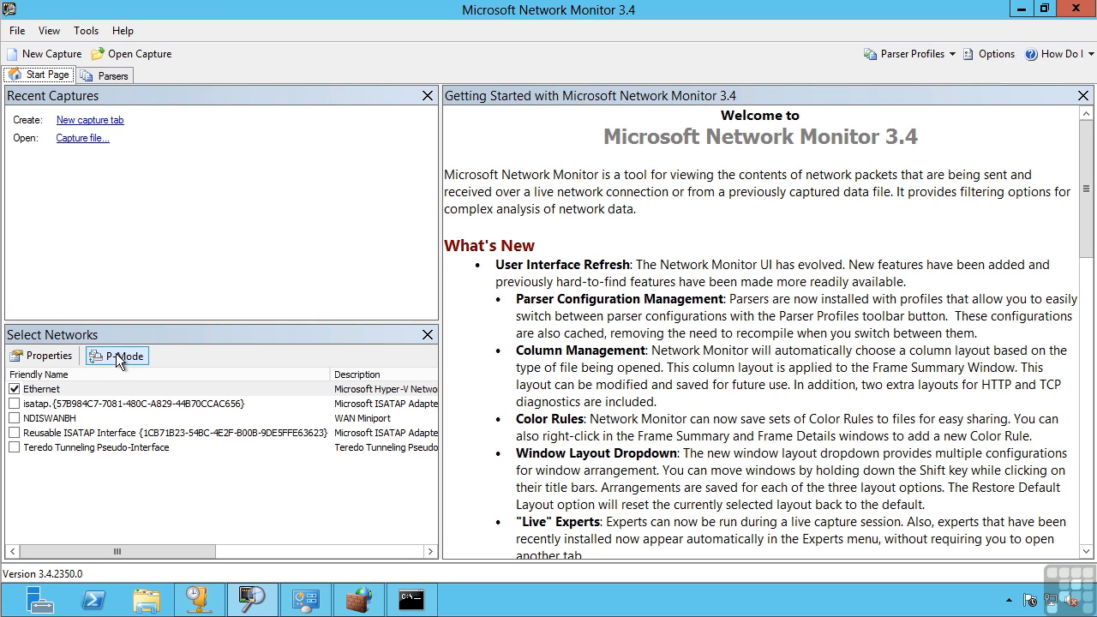
mouse_move(41, 41)
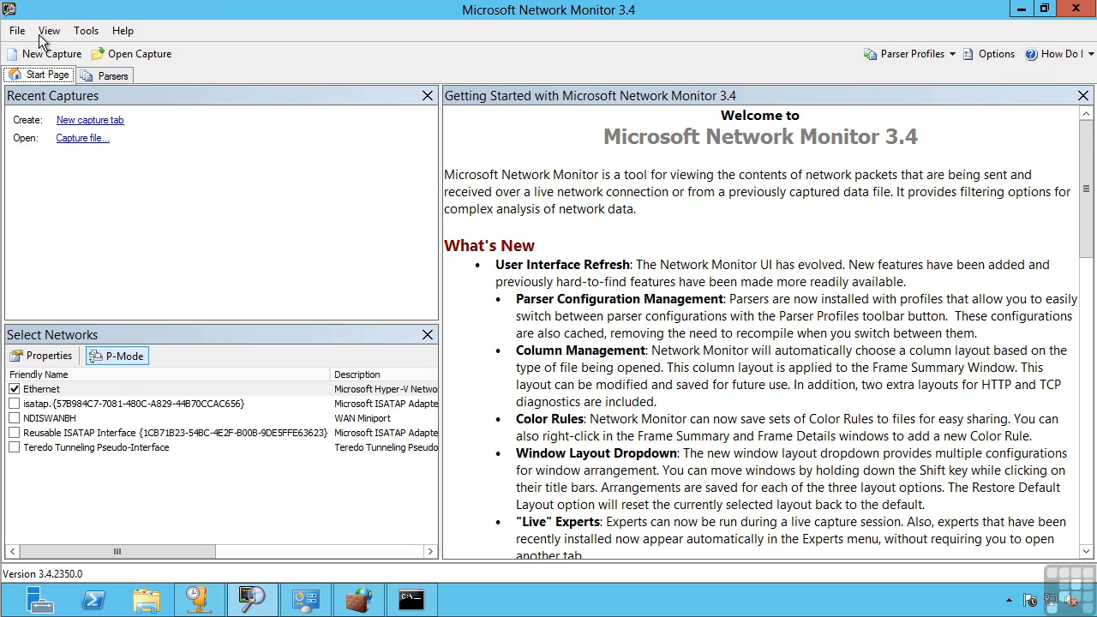
Begin a new capture with a DHCP display filter applied and capturing started.
click(51, 53)
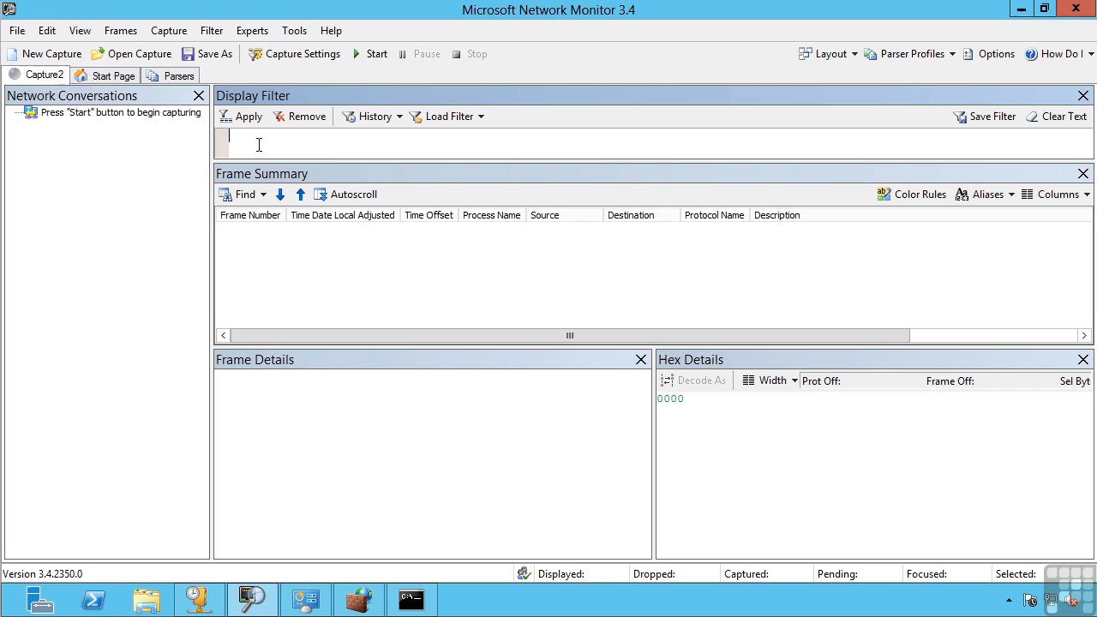
text(DHCP)
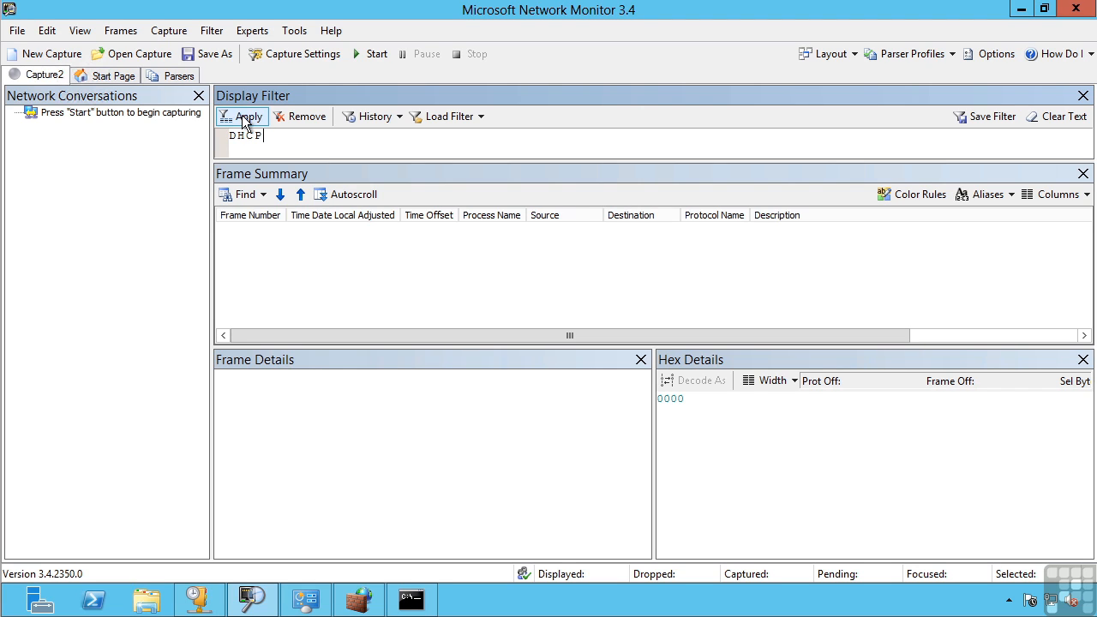
click(244, 117)
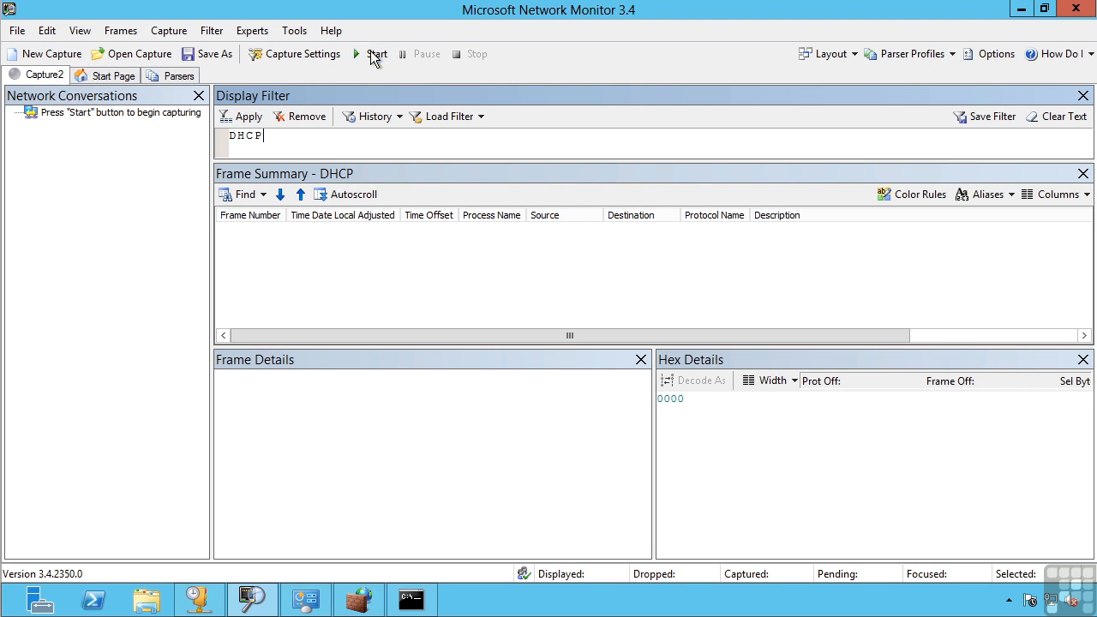
click(375, 53)
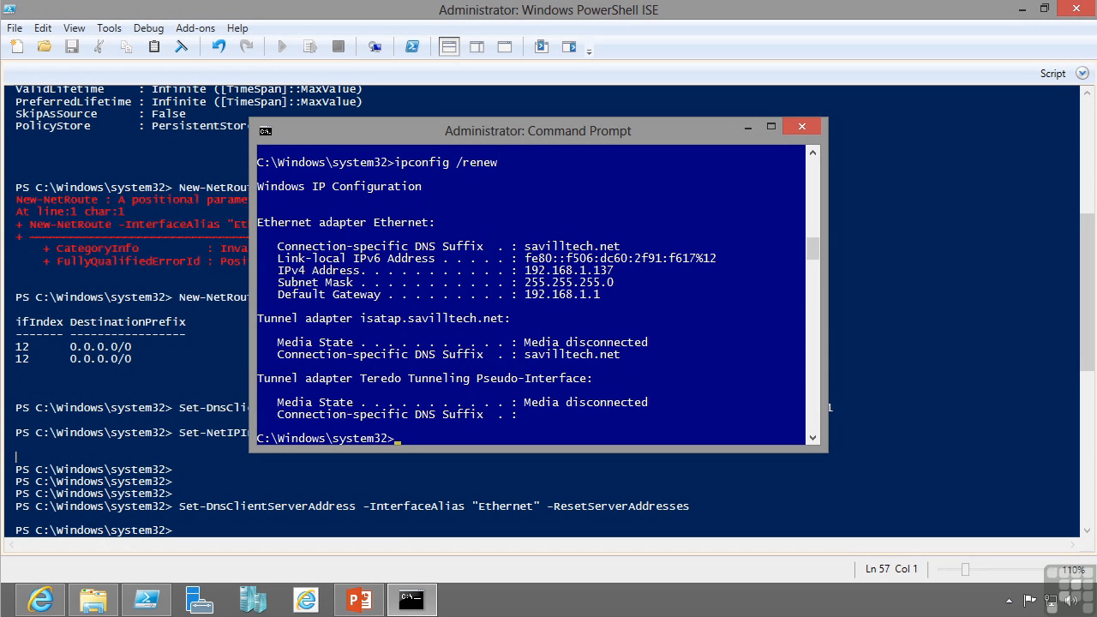
Run ipconfig /release to drop the Ethernet adapter's current lease.
text(ipconfig /release)
text(ipconfig /renew)
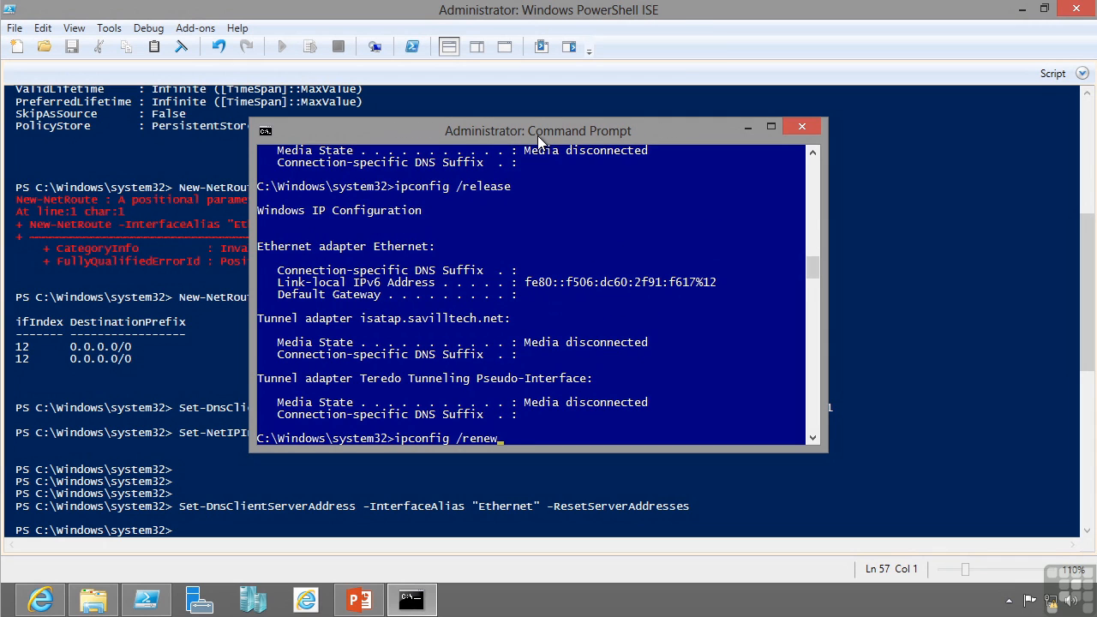
key(Return)
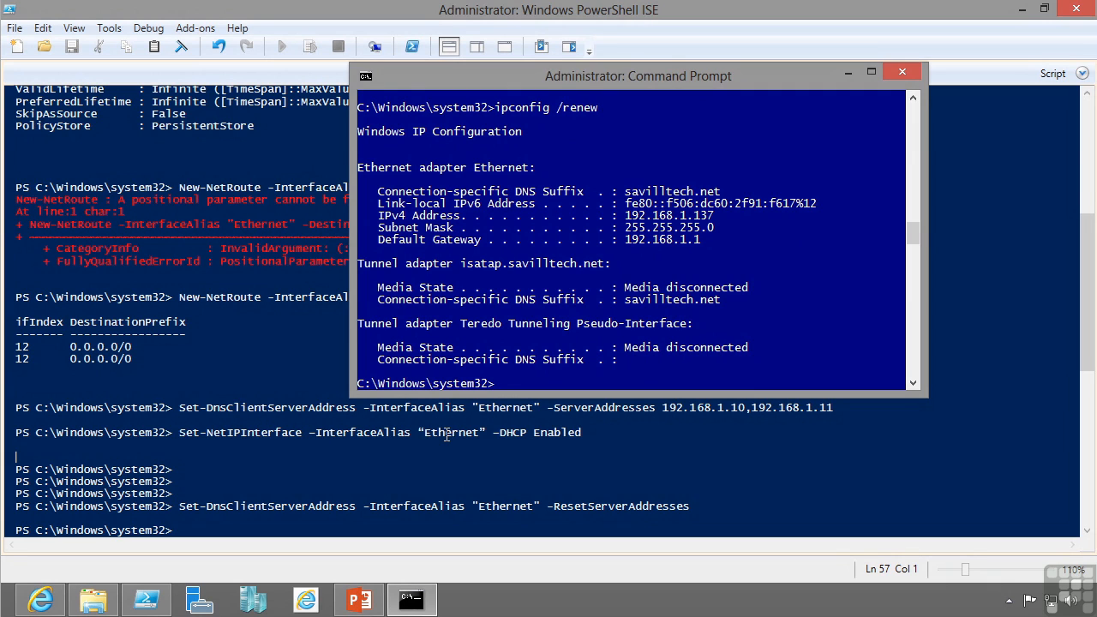
mouse_move(390, 506)
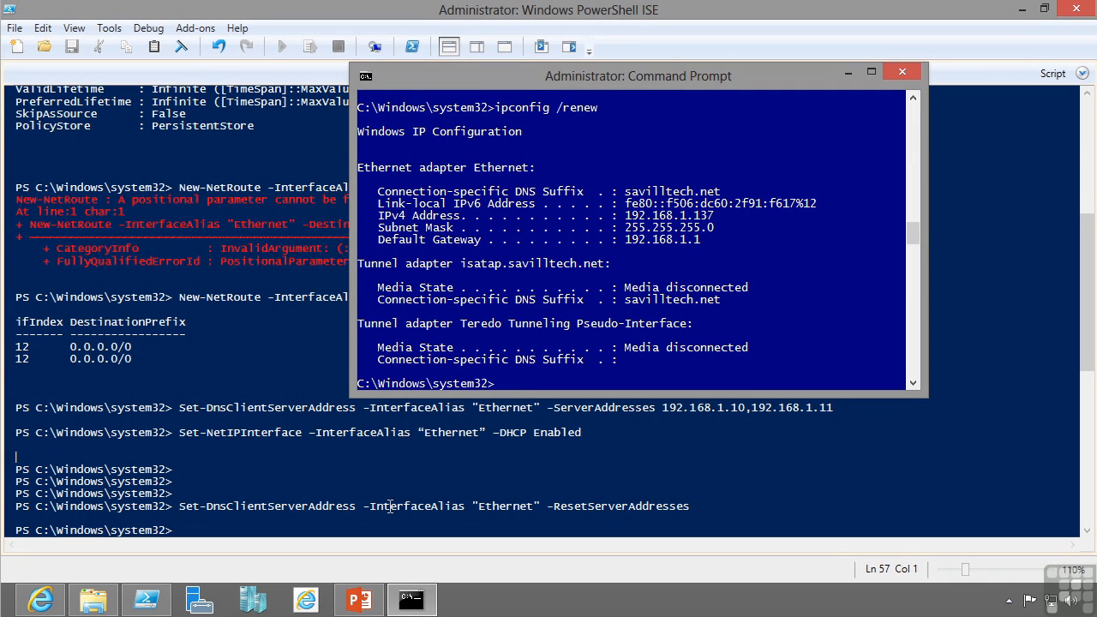
mouse_move(667, 103)
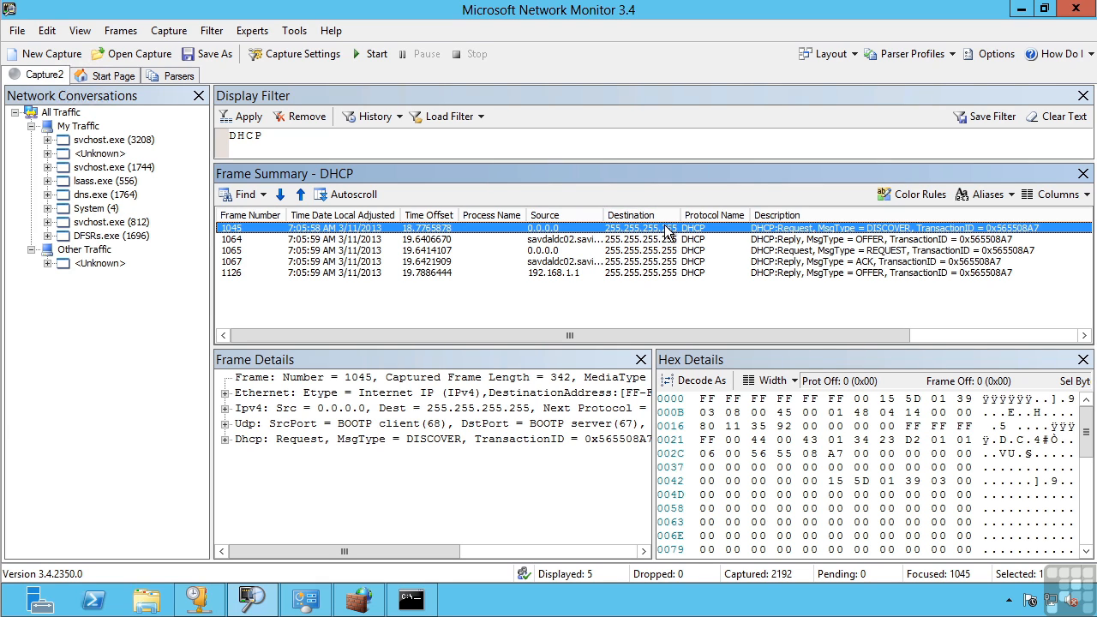
mouse_move(650, 232)
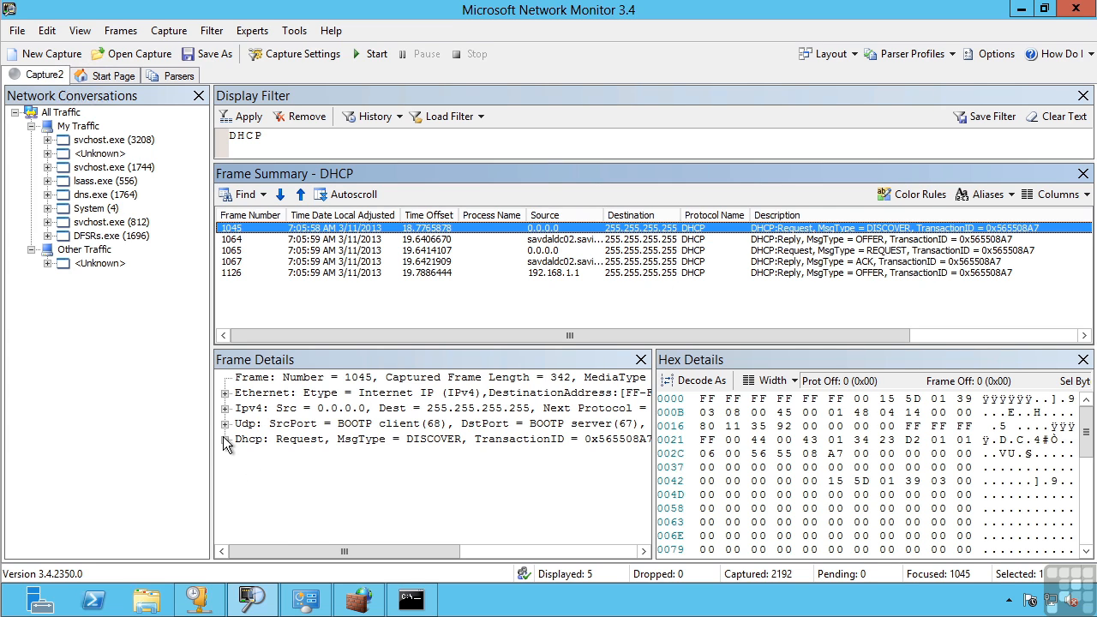
Expand the DISCOVER frame's Dhcp node and review its fields, including requested IP 192.168.1.137.
click(225, 439)
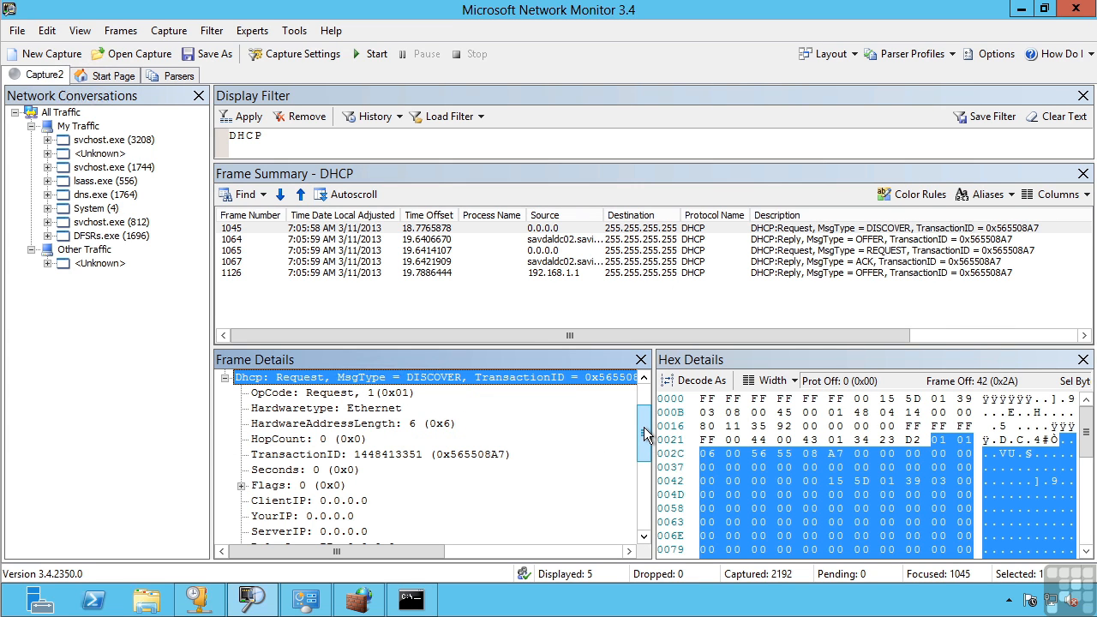
scroll(down, 3)
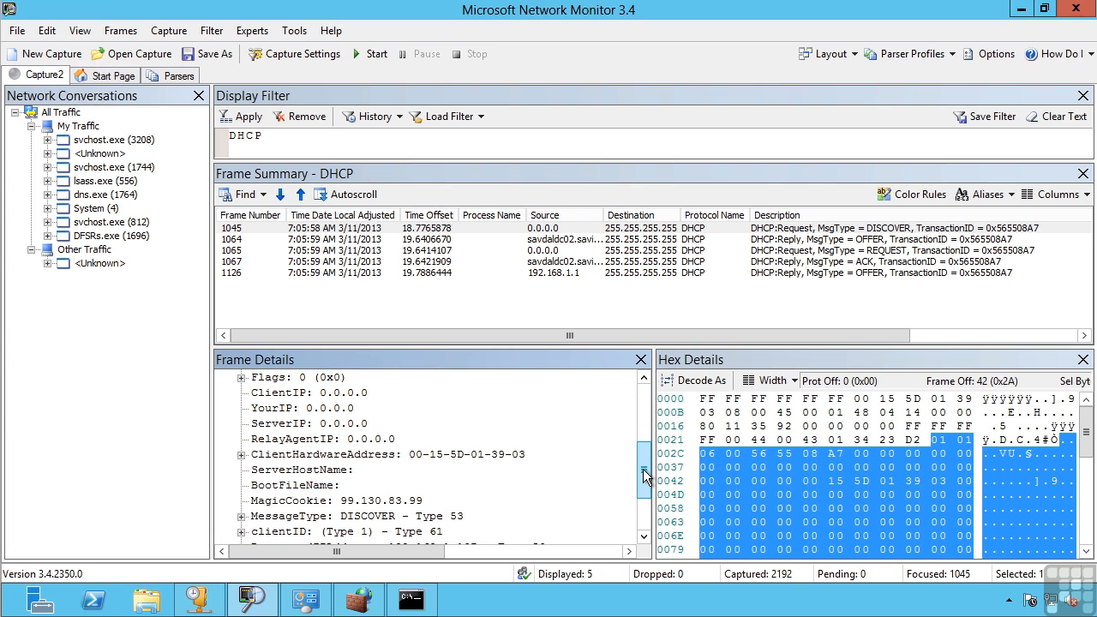
scroll(down, 3)
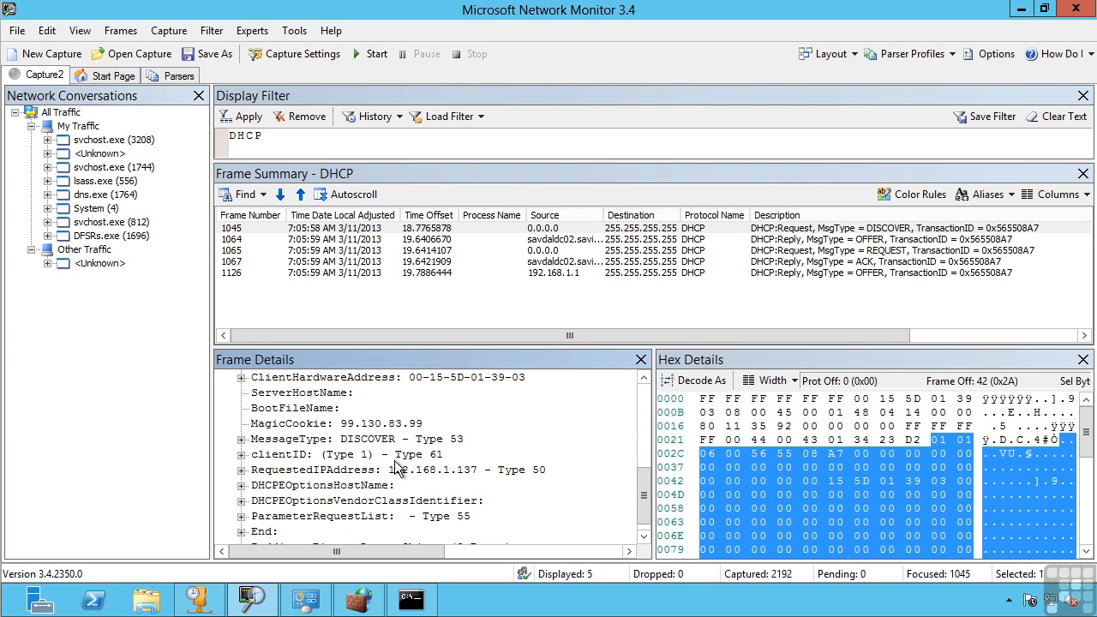
mouse_move(454, 477)
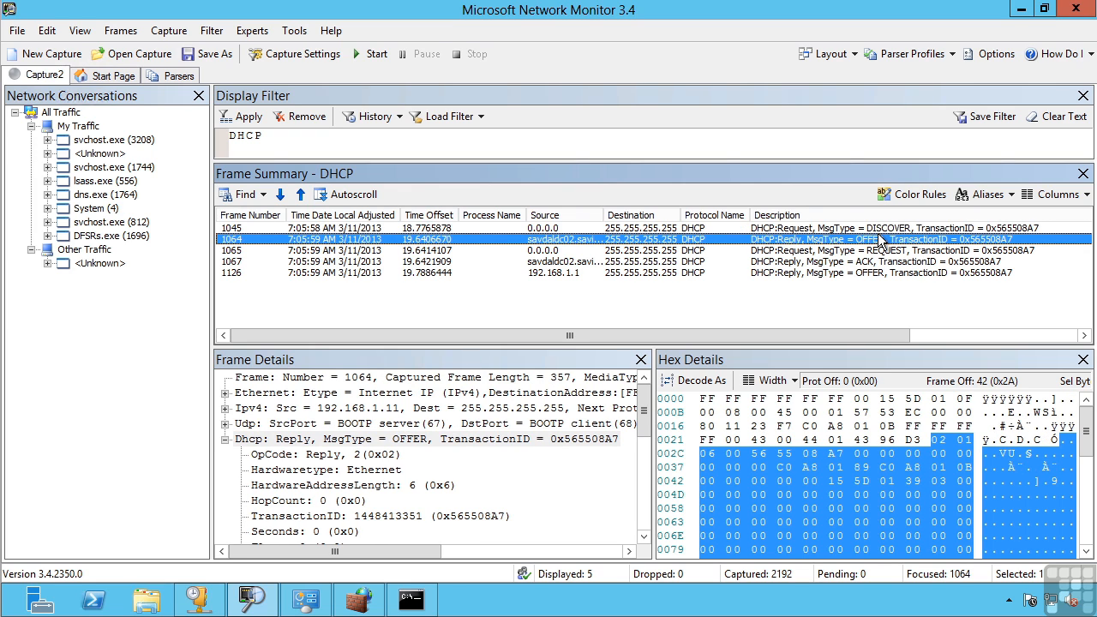
Expand the OFFER frame's MessageType field to show its message type code.
scroll(down, 3)
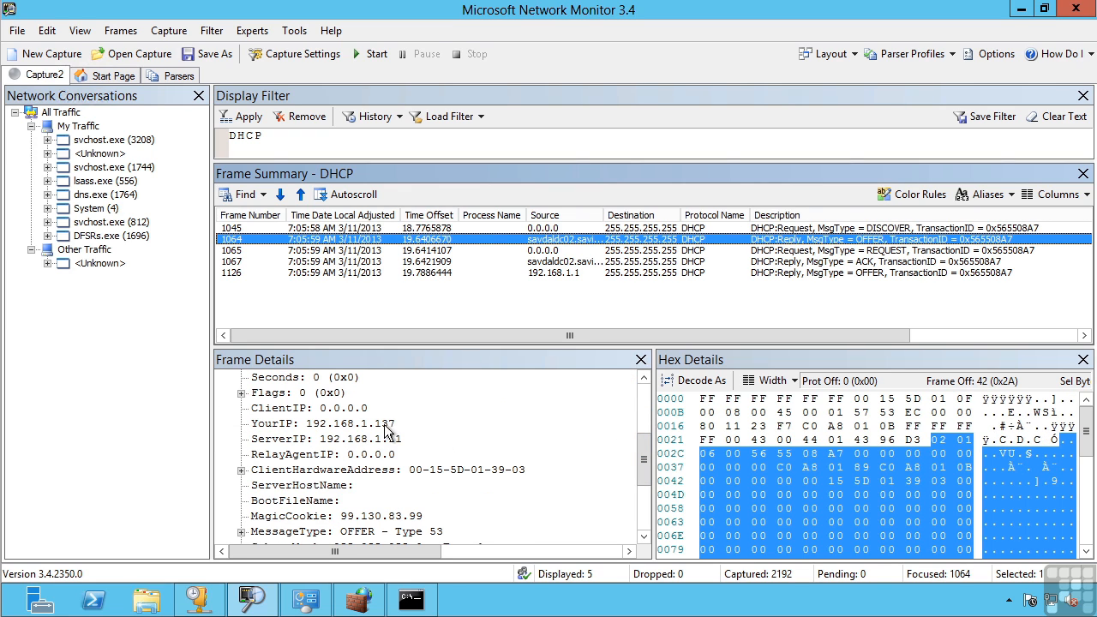
mouse_move(396, 419)
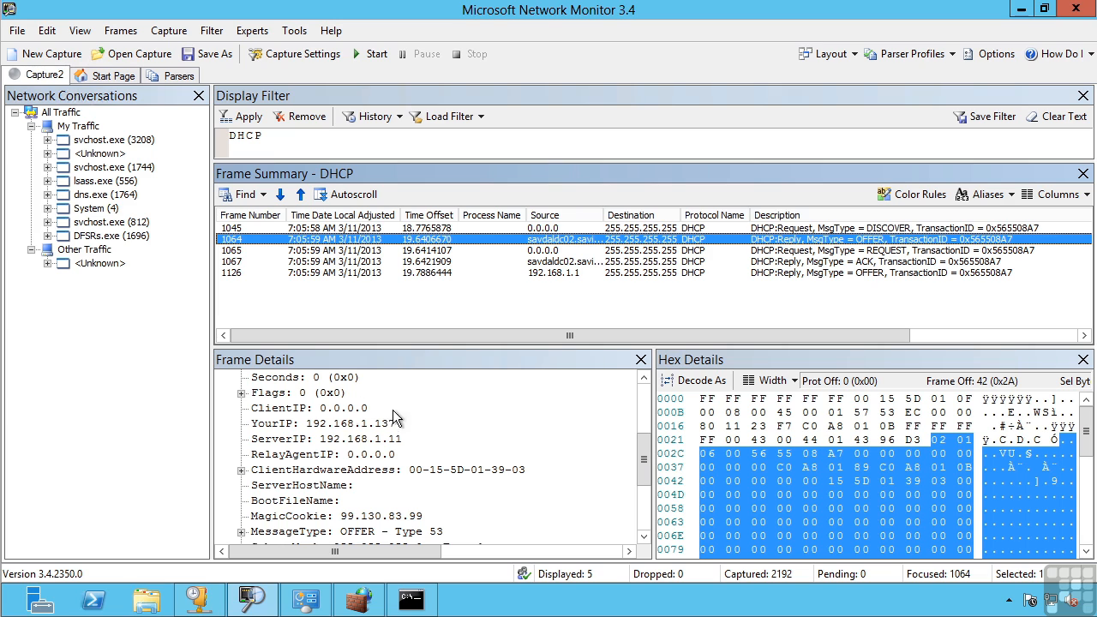
mouse_move(432, 437)
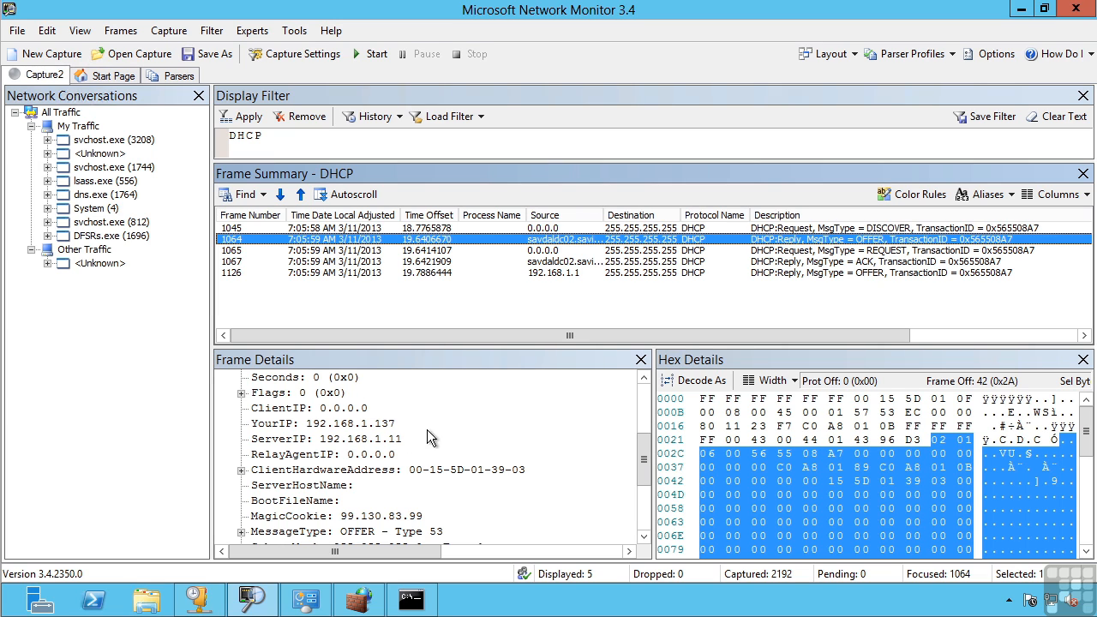
scroll(down, 3)
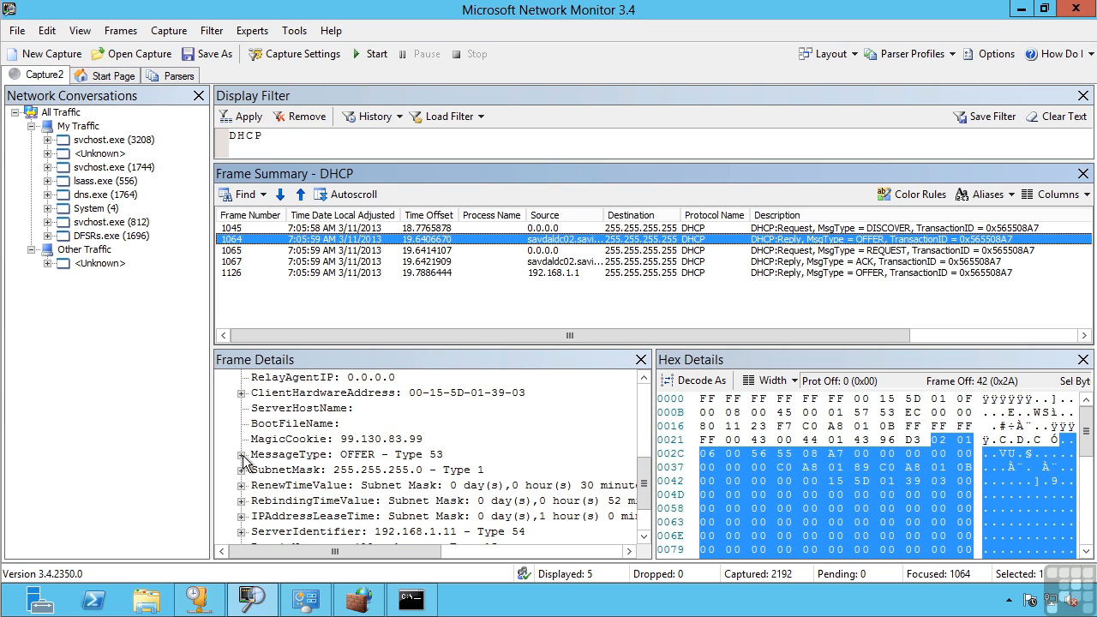
click(241, 454)
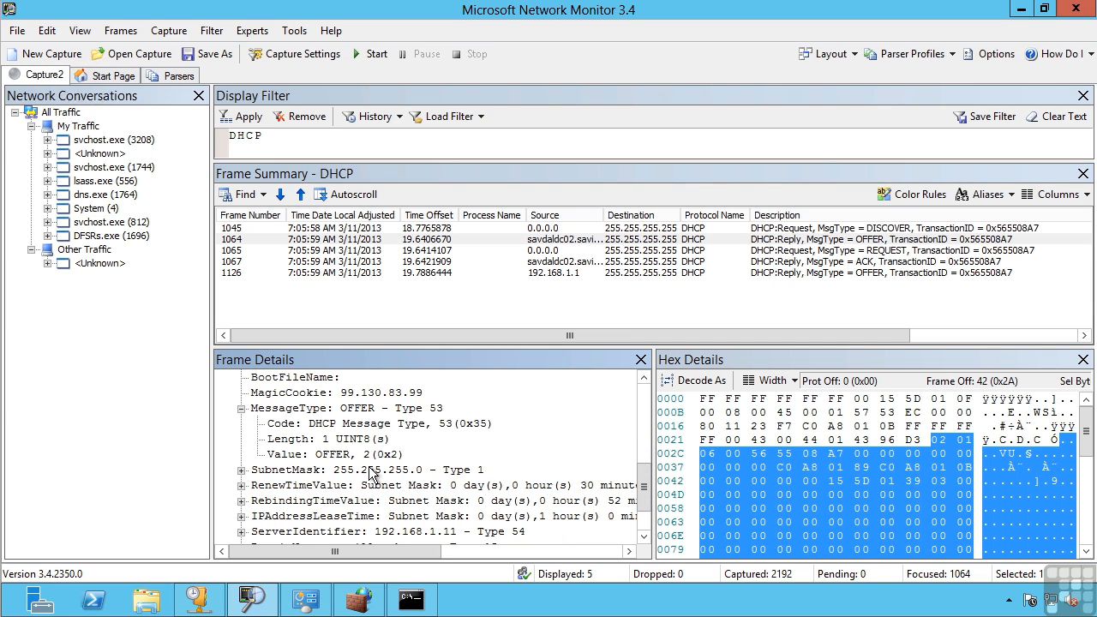
scroll(down, 3)
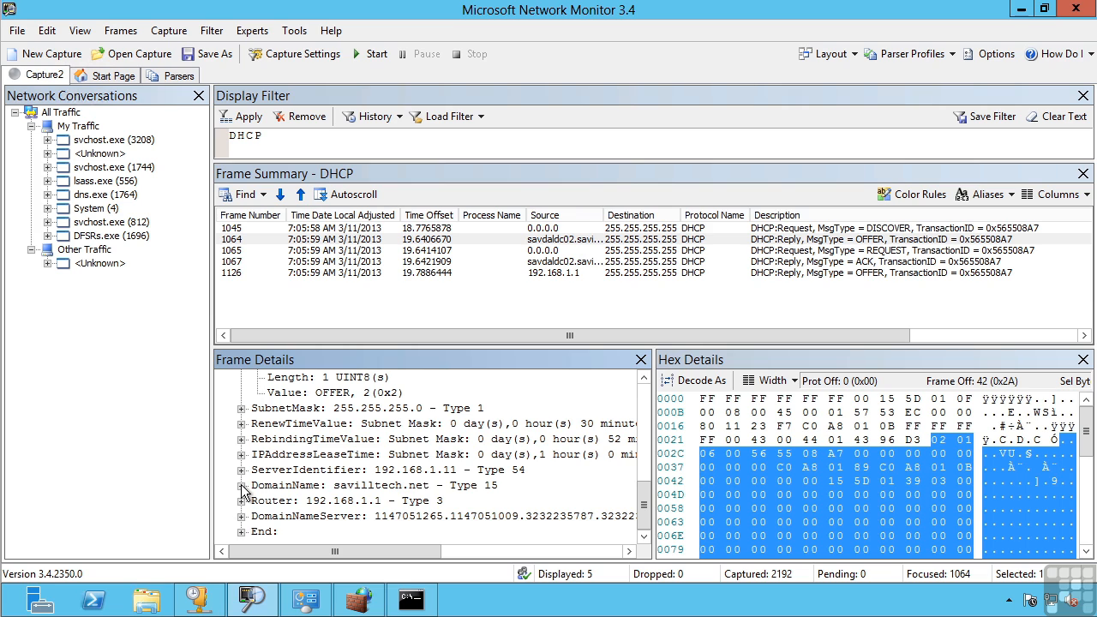
mouse_move(332, 504)
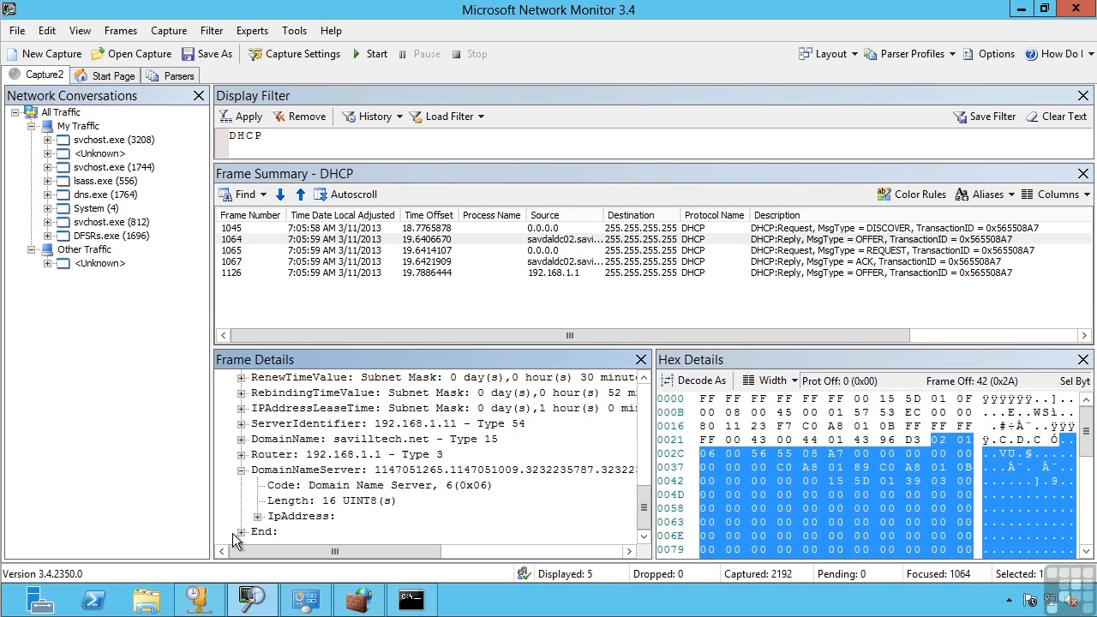
Expand the DomainNameServer addresses, then select the REQUEST frame 1065.
click(257, 516)
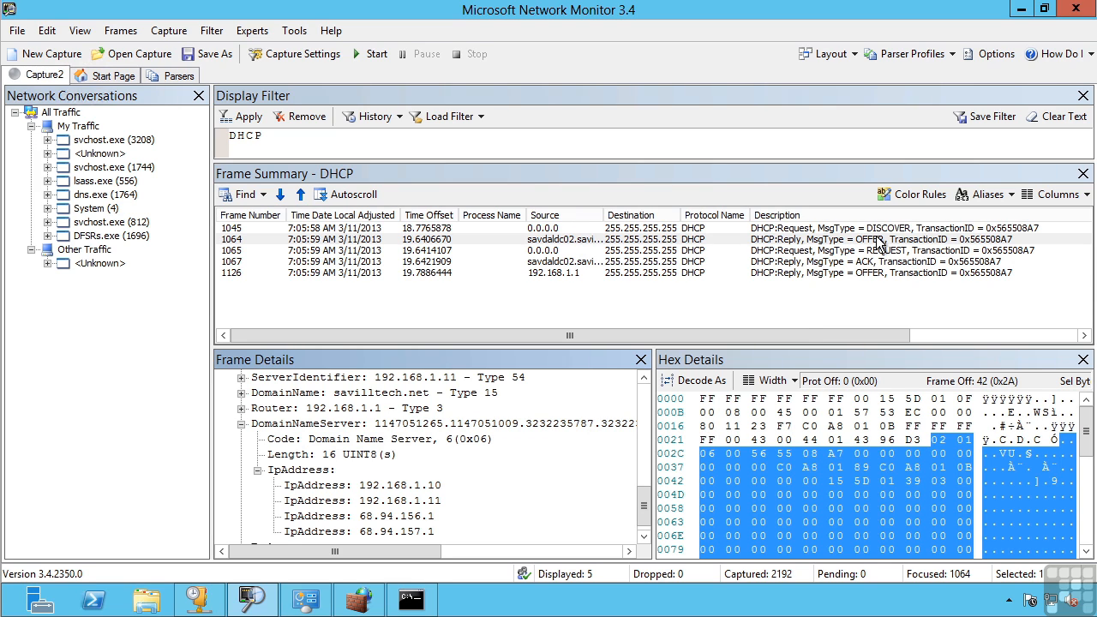
mouse_move(556, 255)
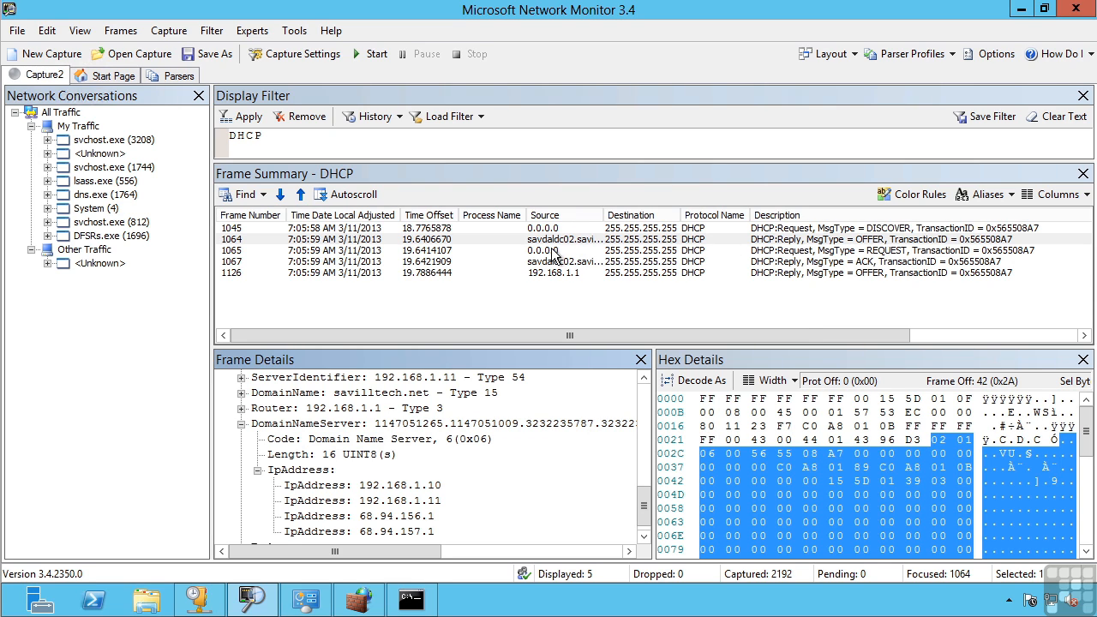
click(548, 251)
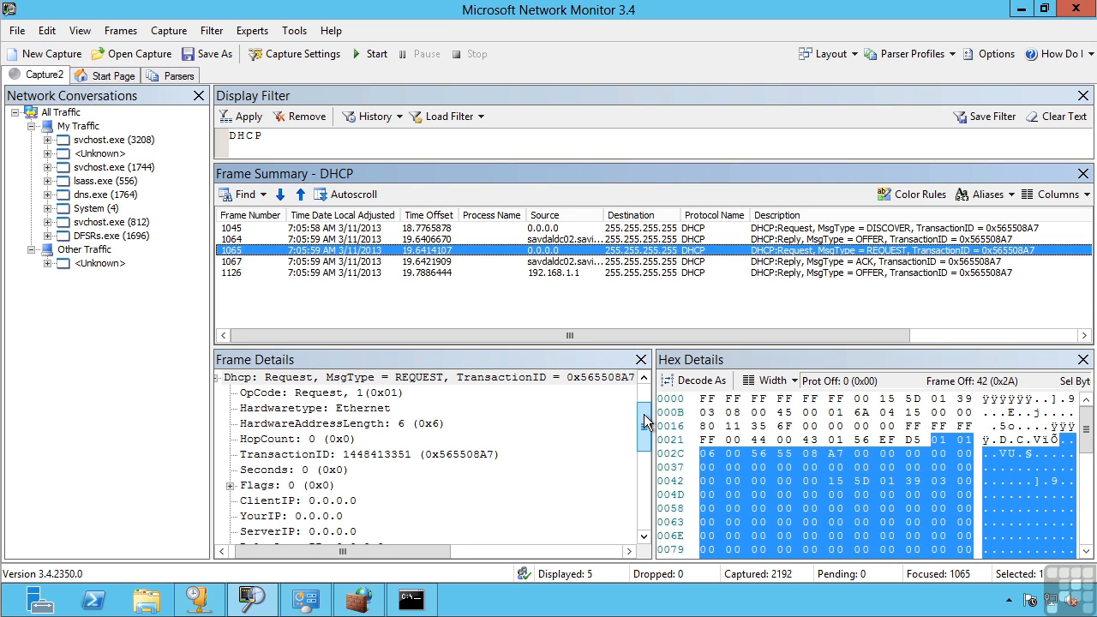
scroll(down, 3)
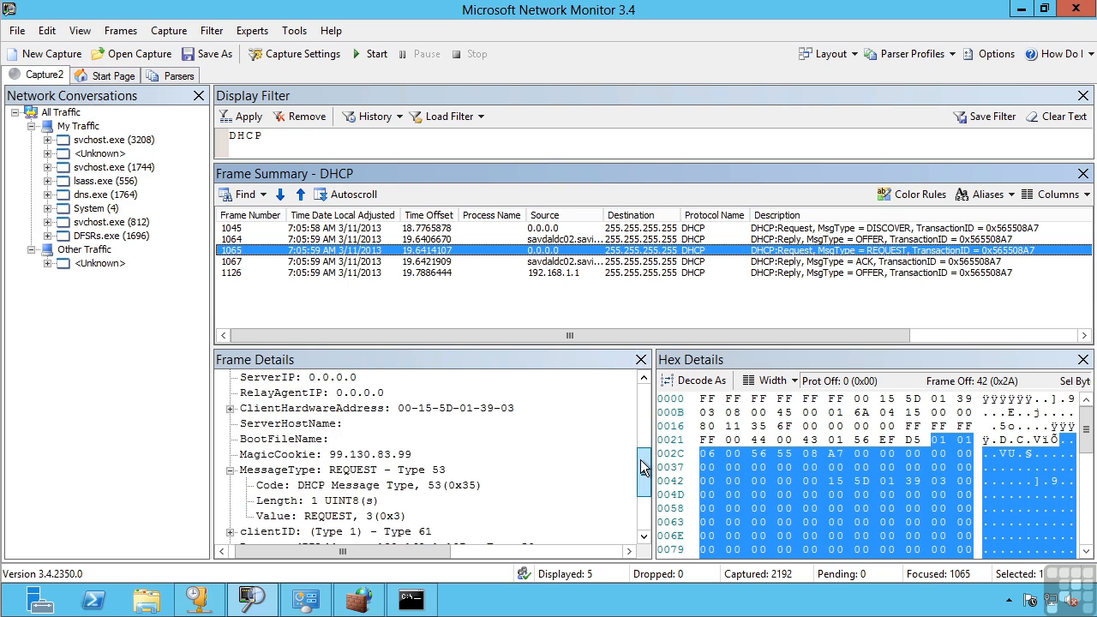
scroll(down, 3)
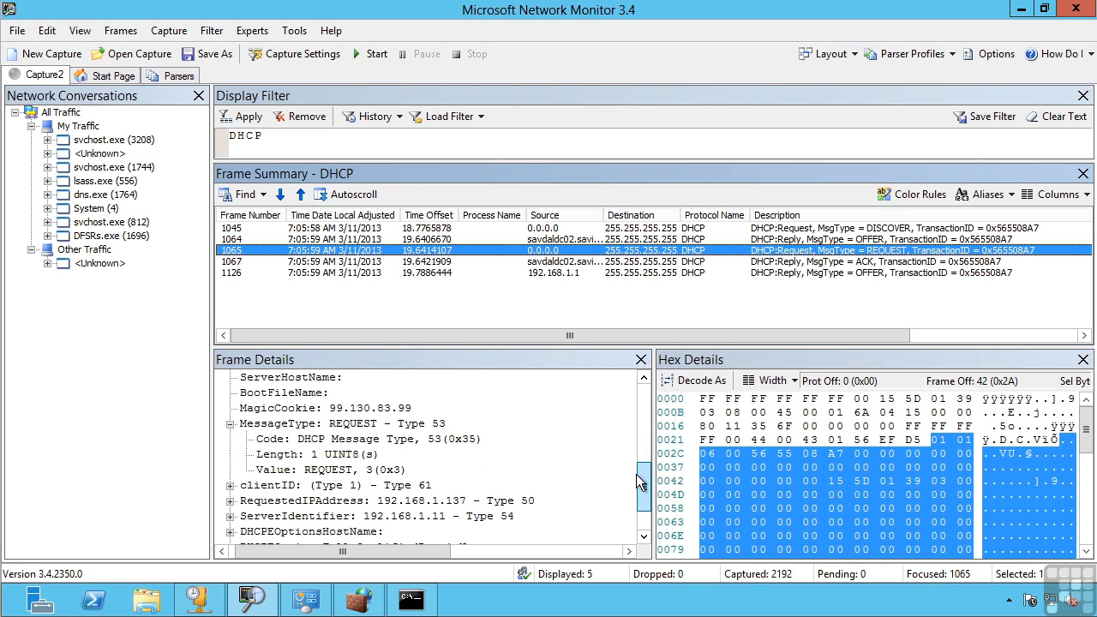
scroll(down, 3)
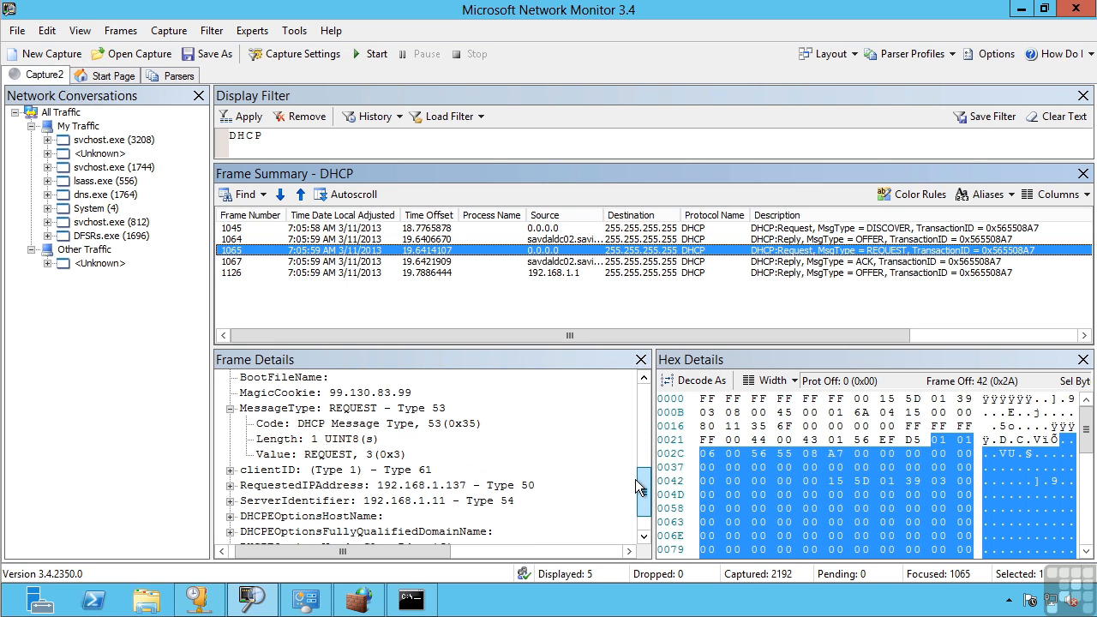
scroll(down, 3)
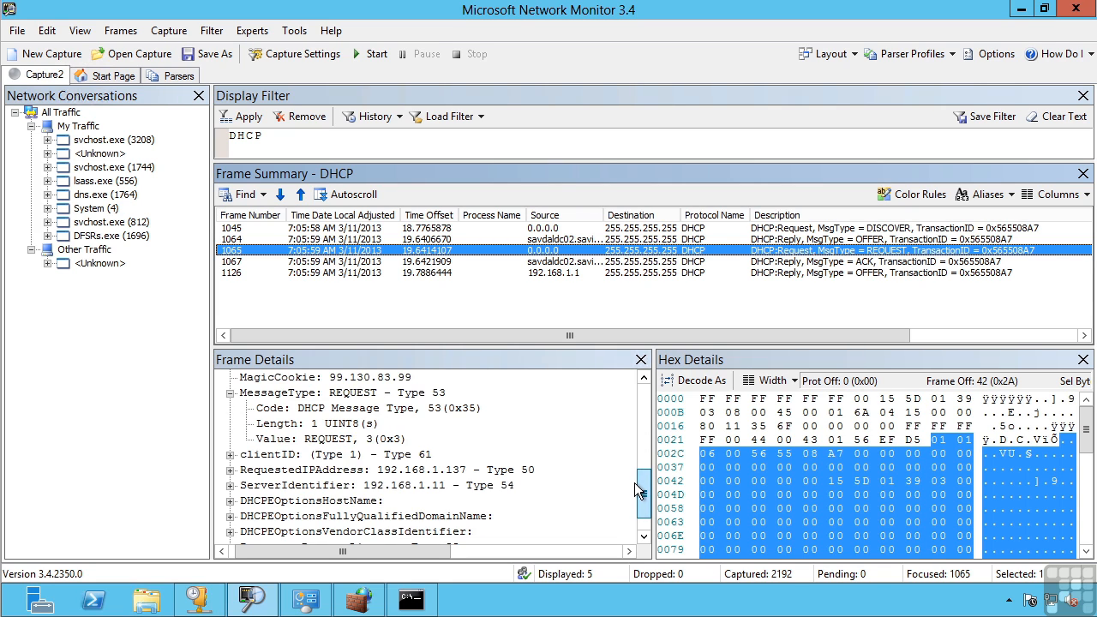
scroll(down, 3)
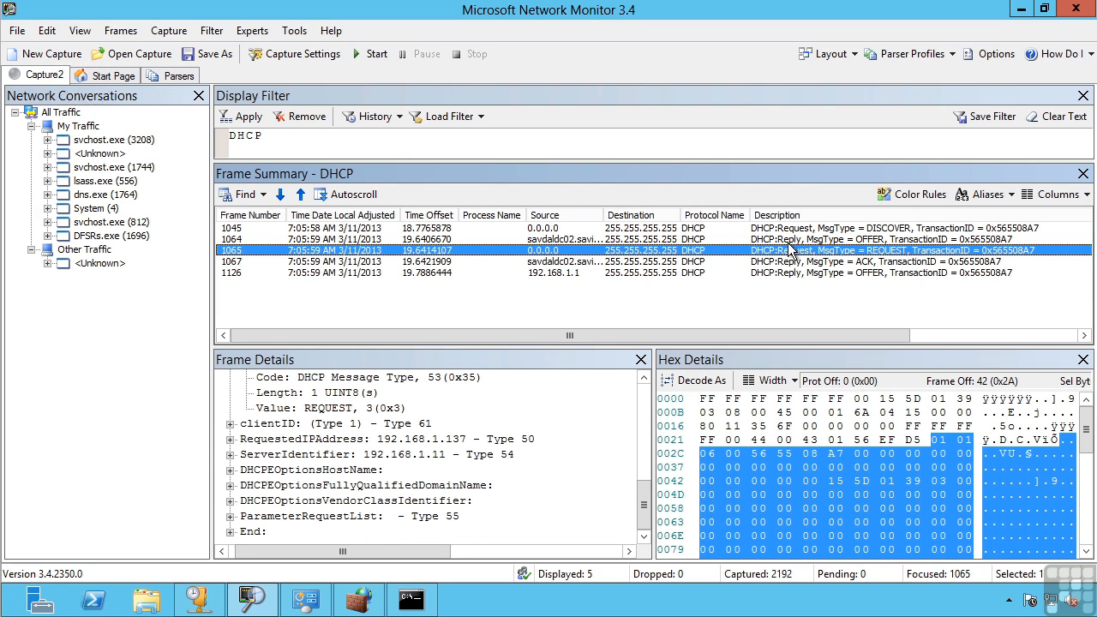
mouse_move(804, 257)
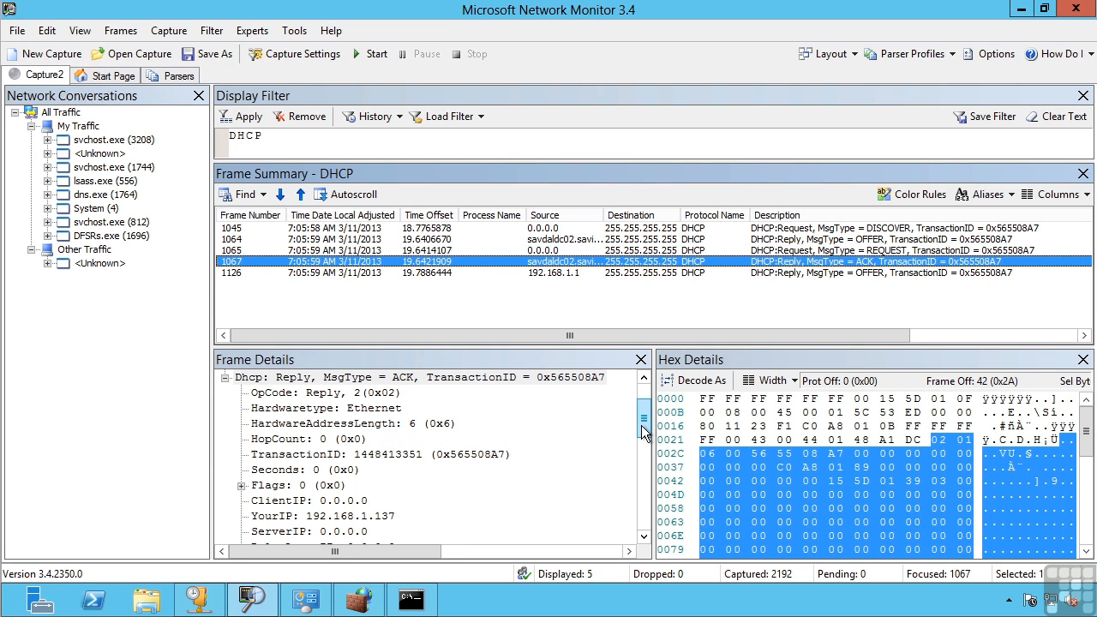
Scroll the ACK frame details showing IP 192.168.1.137, mask 255.255.255.0, router 192.168.1.1.
scroll(down, 3)
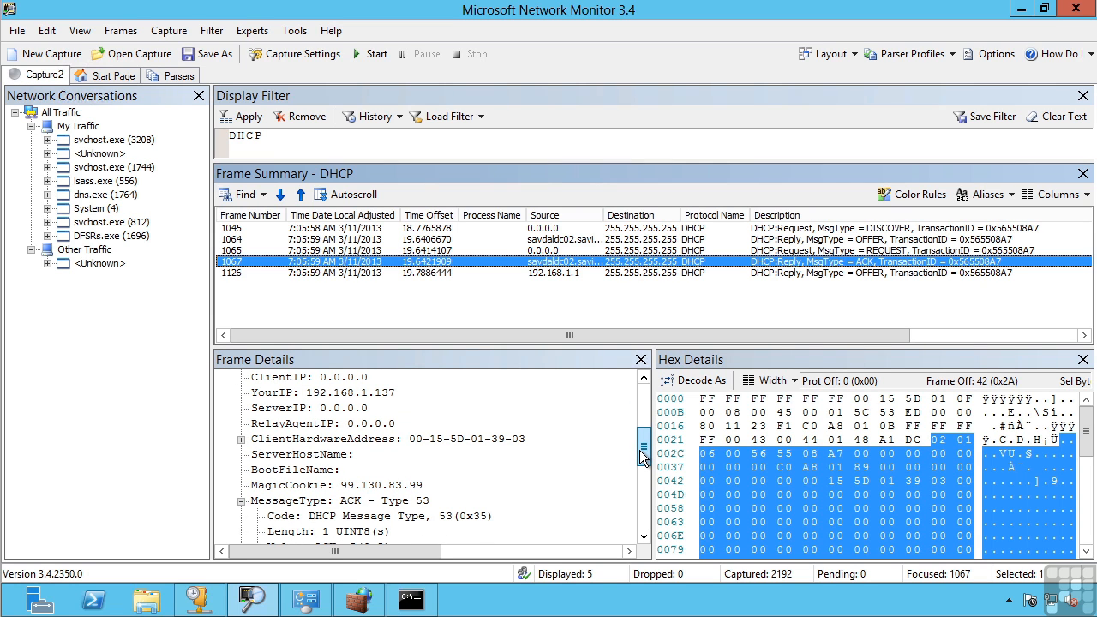
scroll(down, 3)
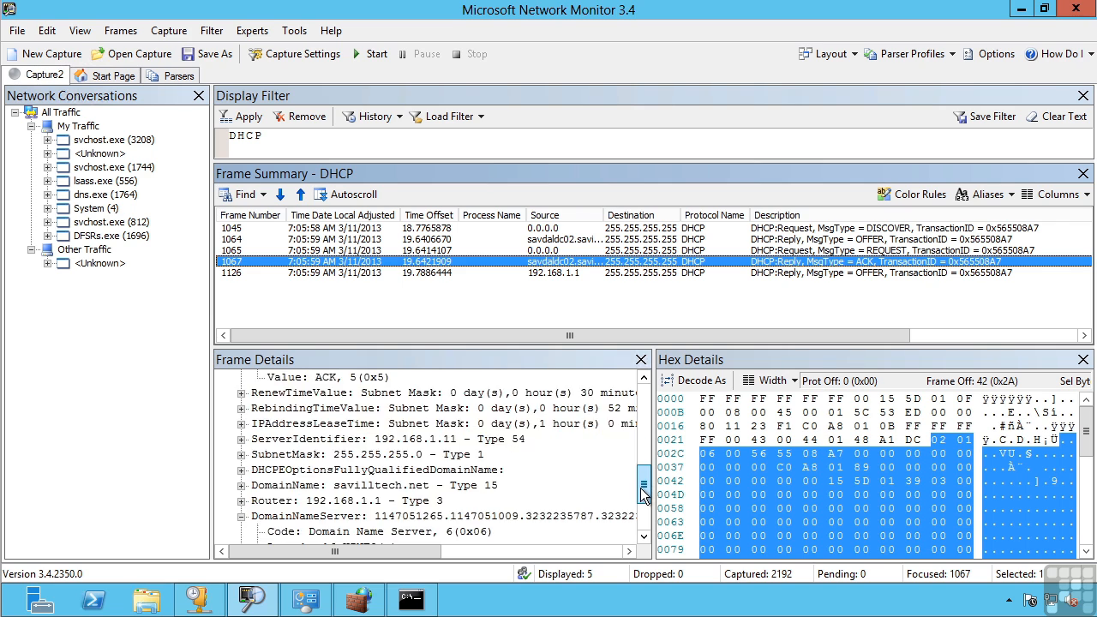
scroll(down, 3)
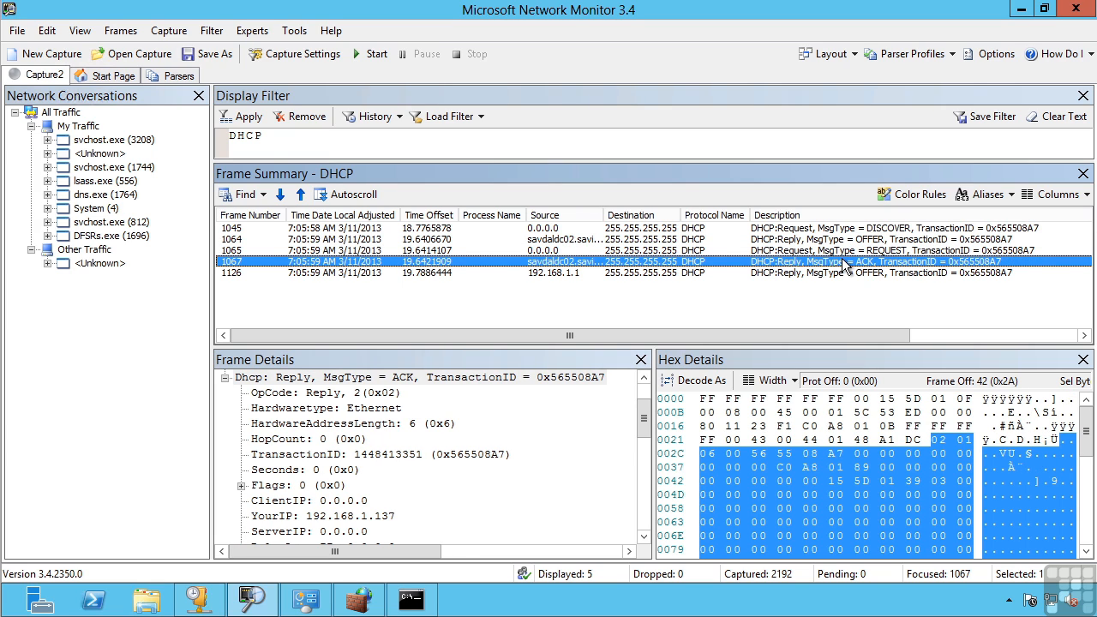
mouse_move(772, 271)
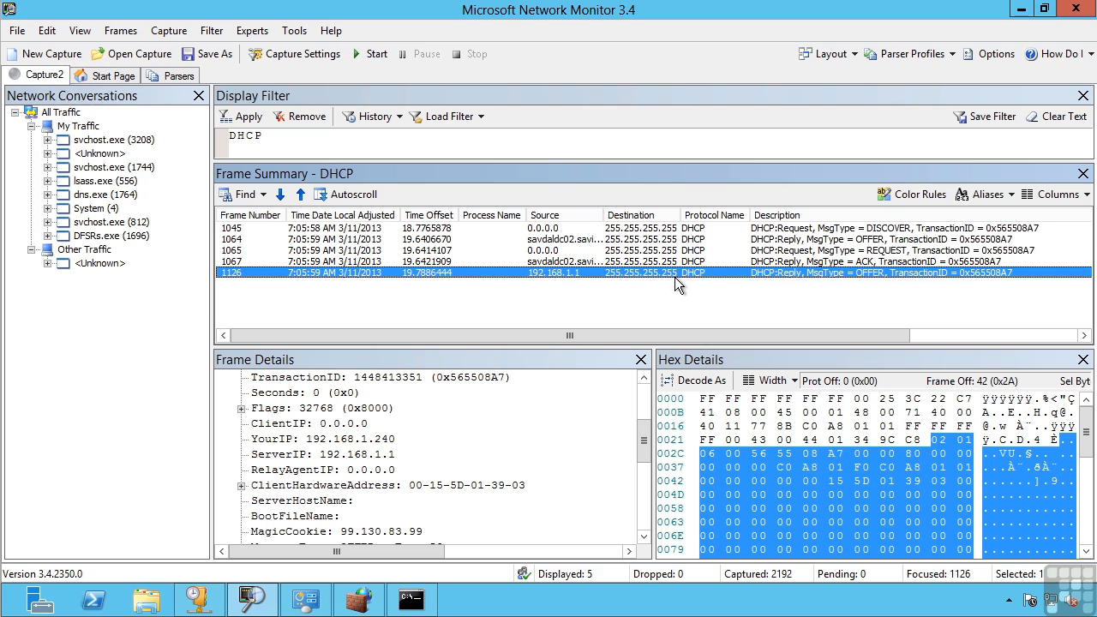
mouse_move(628, 326)
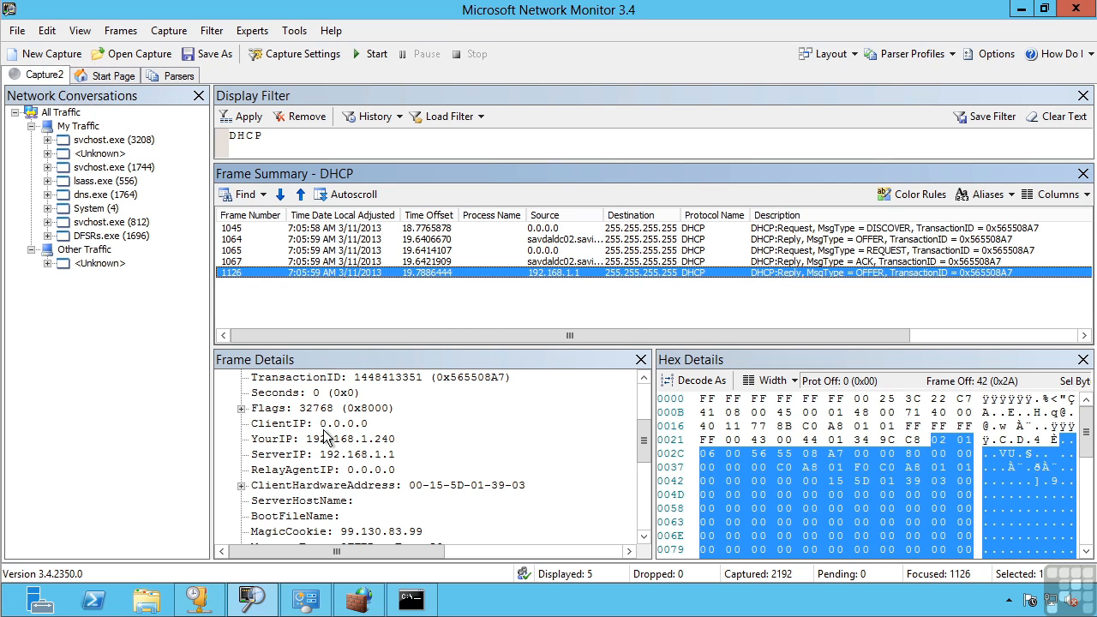
mouse_move(363, 442)
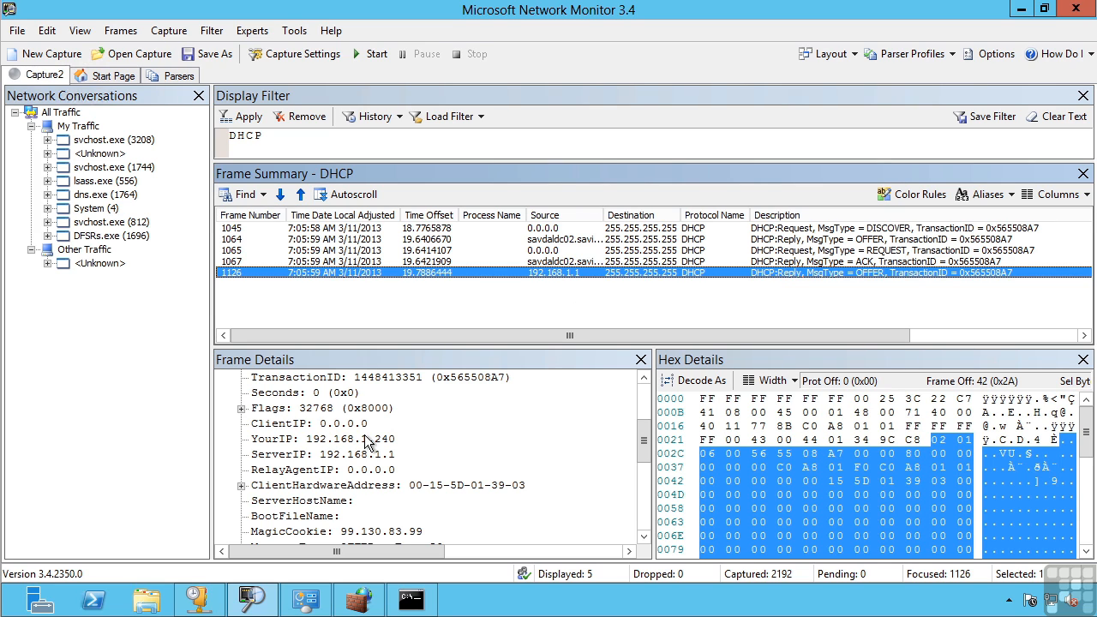
mouse_move(655, 300)
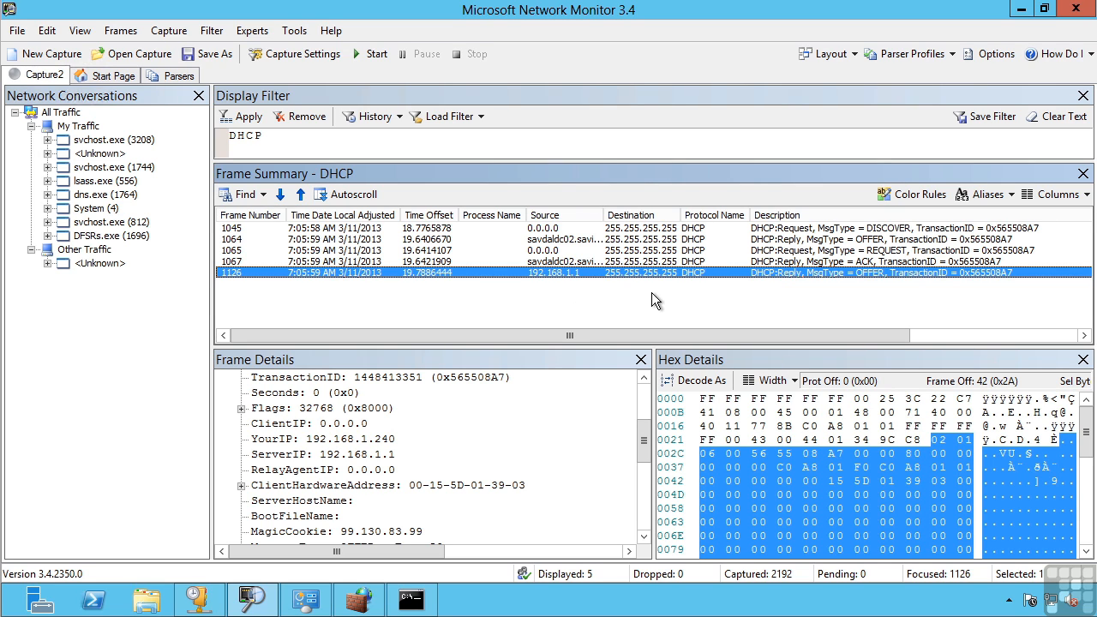
mouse_move(587, 240)
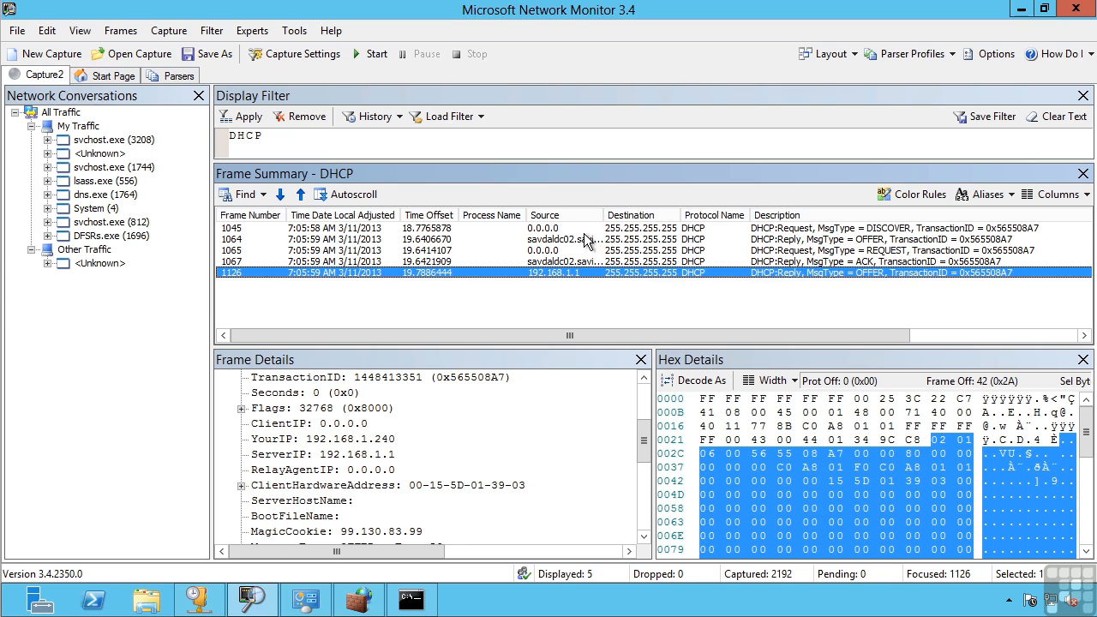